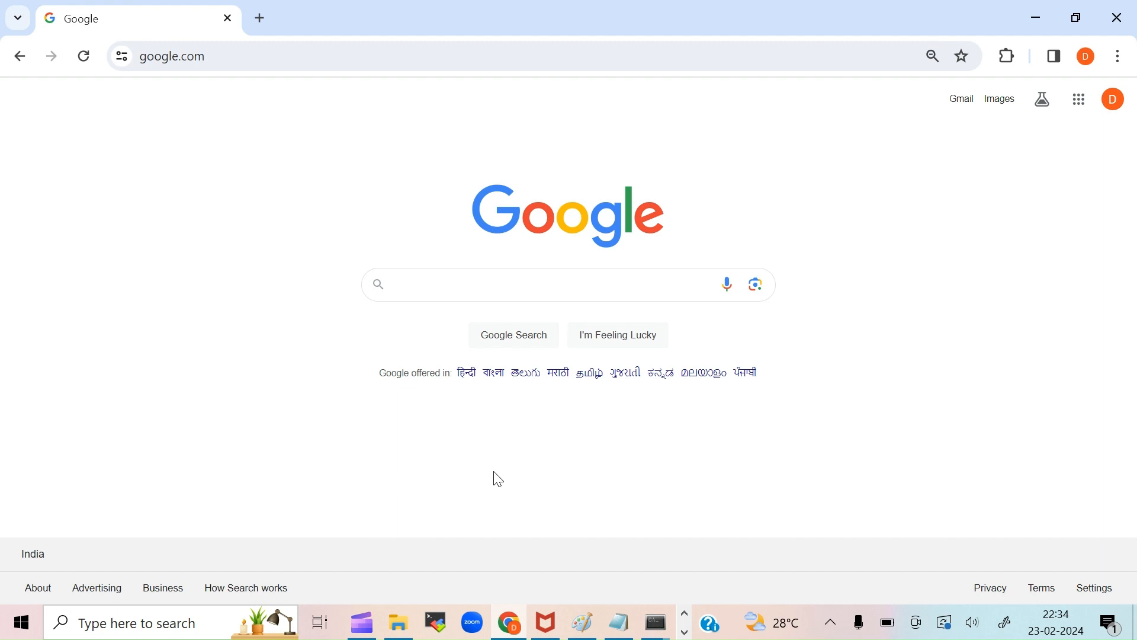
Search Google for openai and reach the OpenAI developer platform via Log in.
{"action": "type", "text": "openai"}
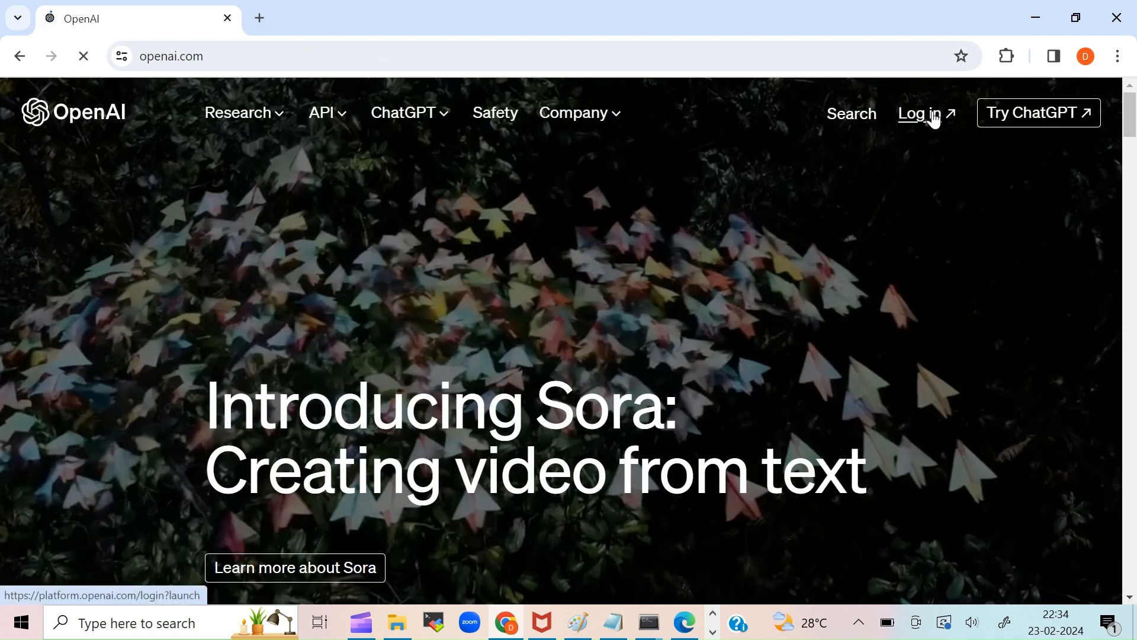
{"action": "left_click", "coordinate": [918, 114]}
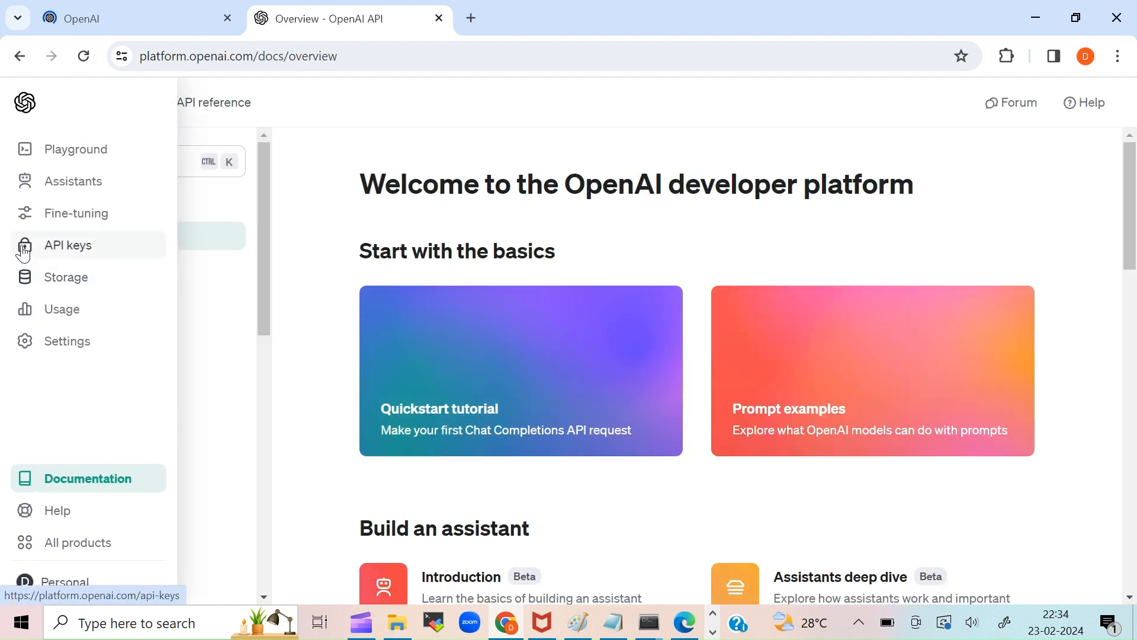
{"action": "left_click", "coordinate": [68, 244]}
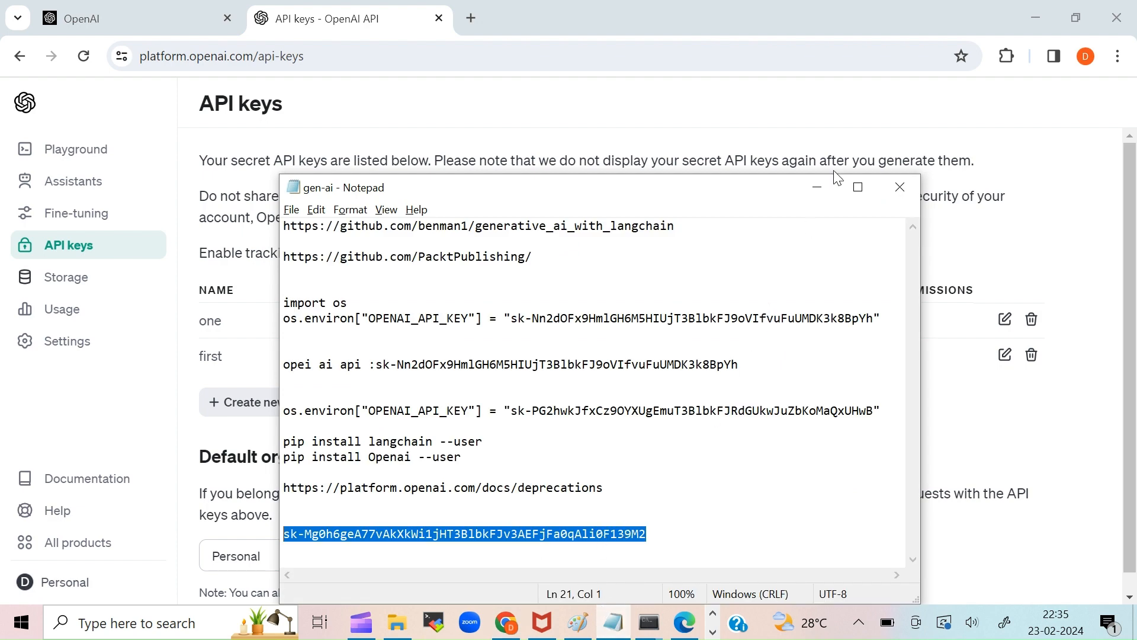
{"action": "left_click", "coordinate": [900, 186]}
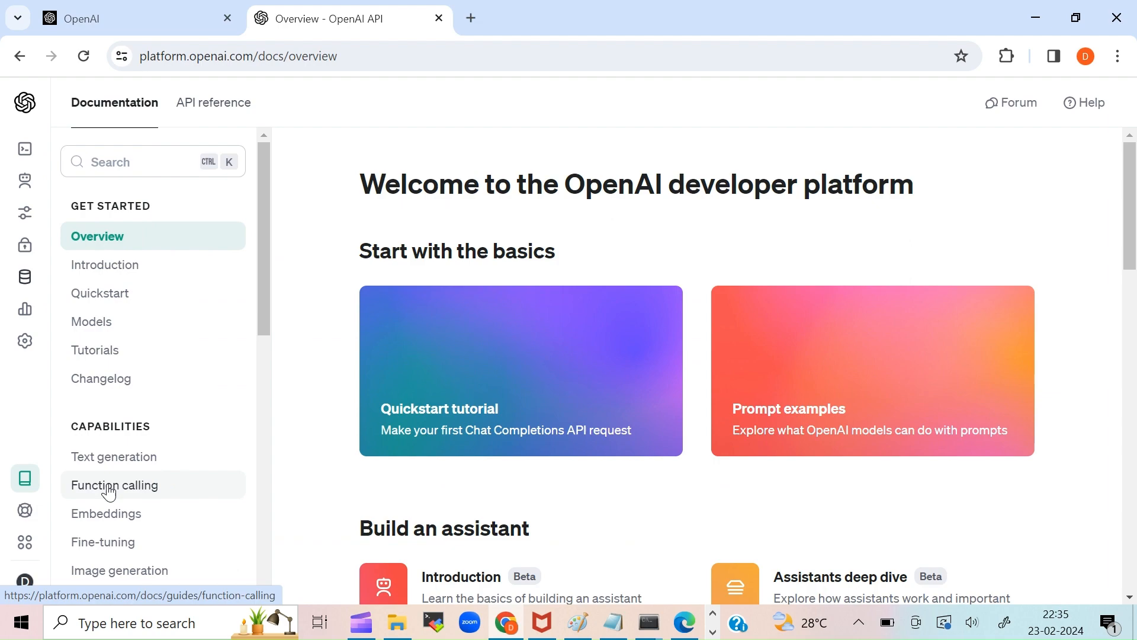
Browse the Models documentation to the GPT-4 and GPT-4 Turbo model table.
{"action": "left_click", "coordinate": [91, 321]}
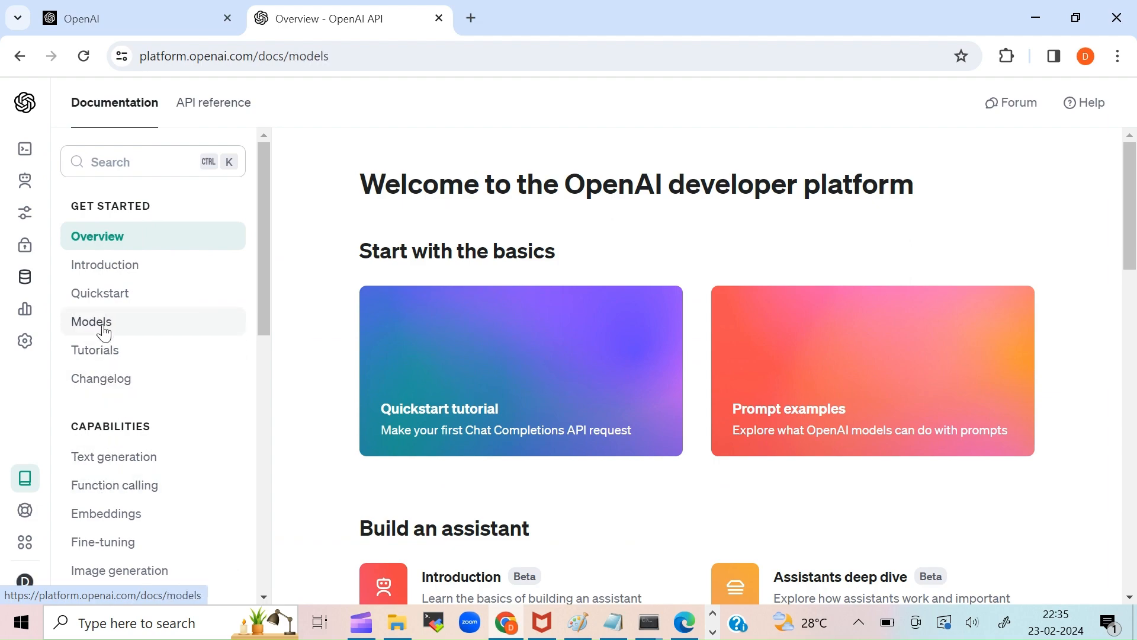
{"action": "left_click", "coordinate": [91, 321]}
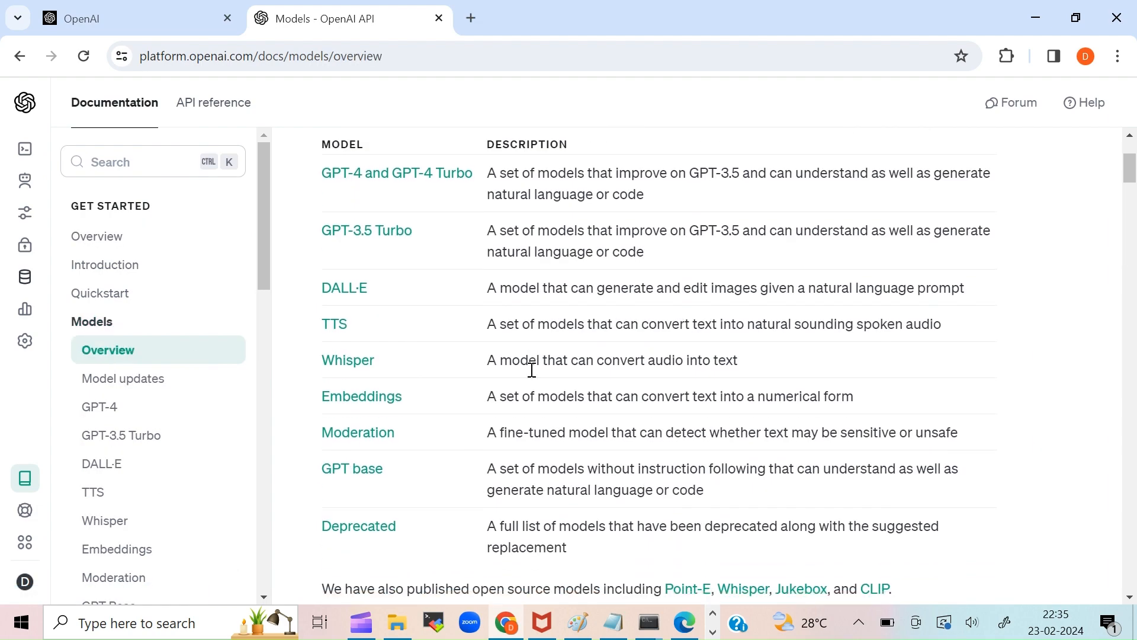
{"action": "left_click", "coordinate": [396, 172]}
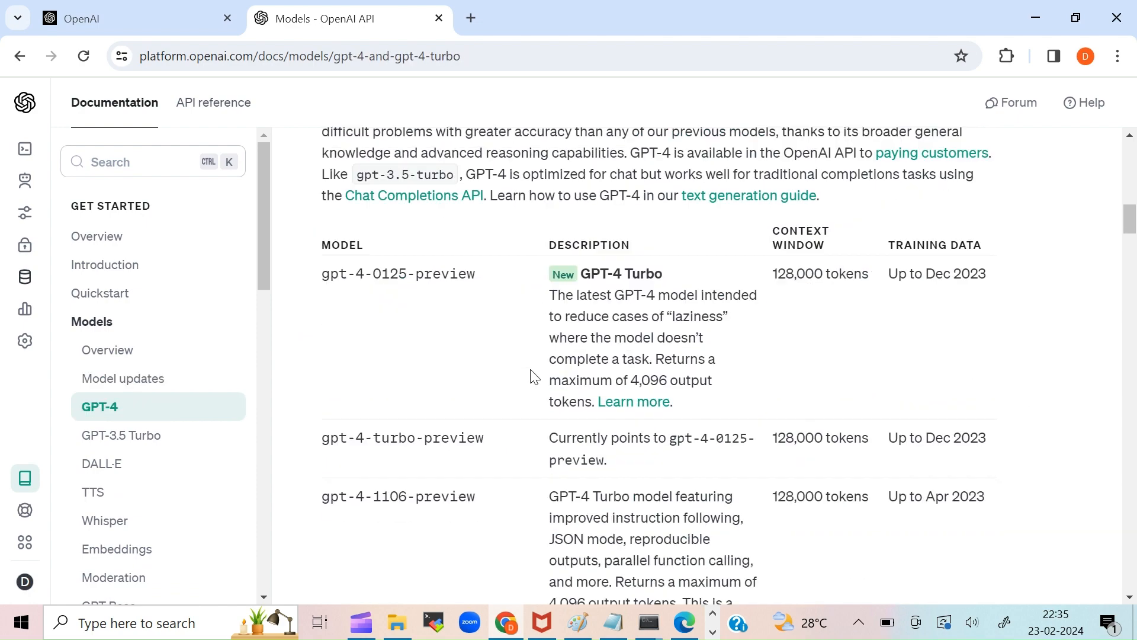
{"action": "scroll", "scroll_direction": "down", "scroll_amount": 3}
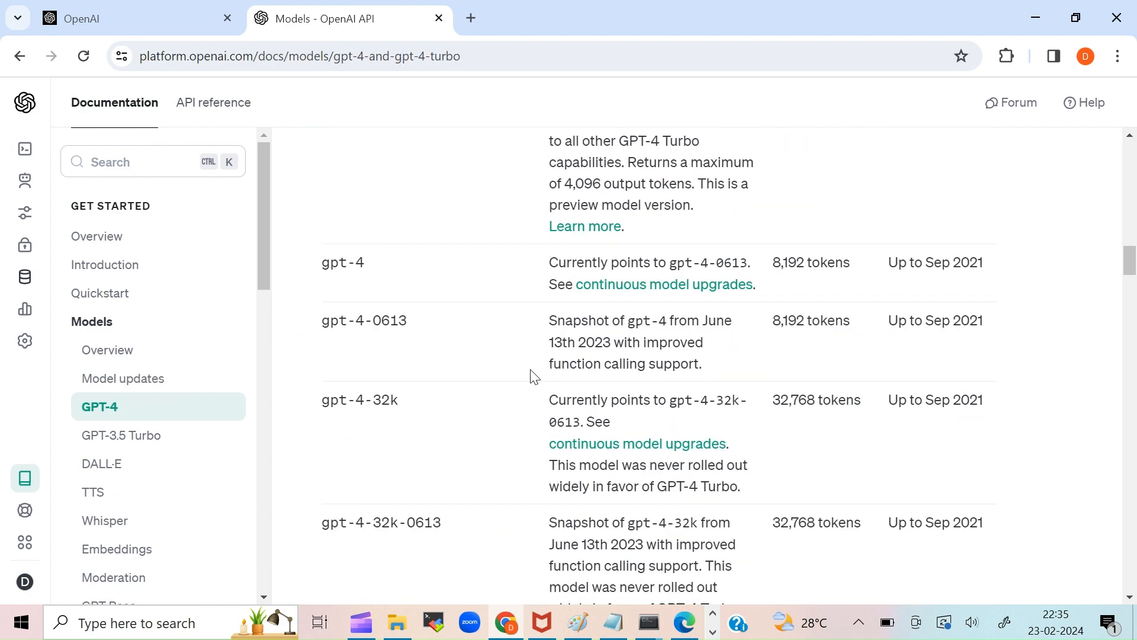
{"action": "scroll", "scroll_direction": "down", "scroll_amount": 3}
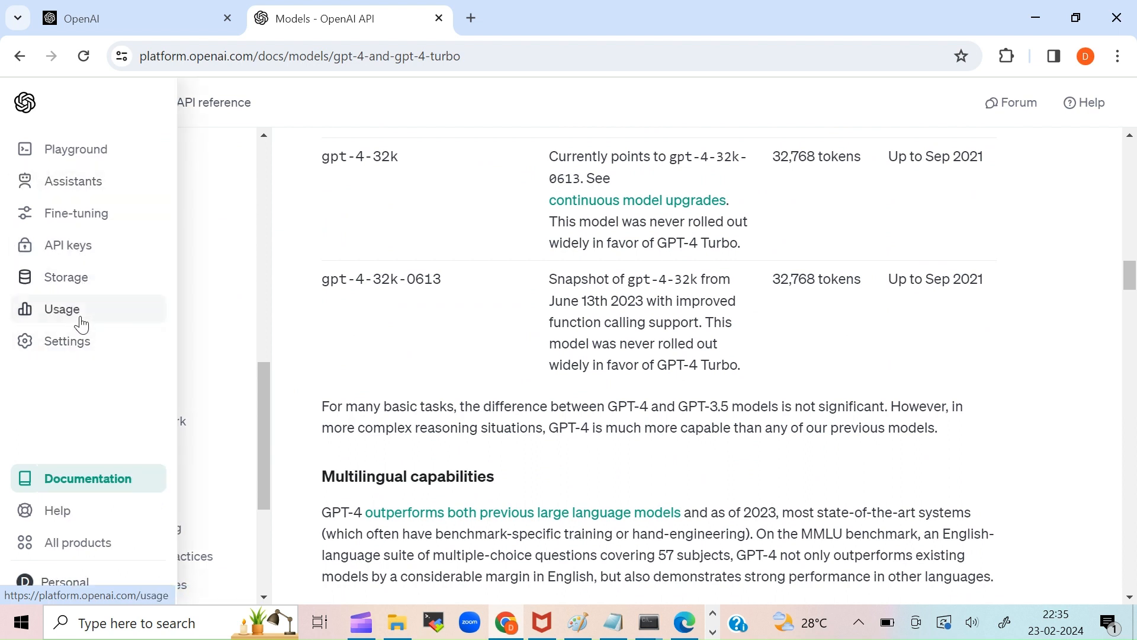
Check the Usage page spend, then bring the gen-ai Notepad notes up full screen.
{"action": "left_click", "coordinate": [62, 309]}
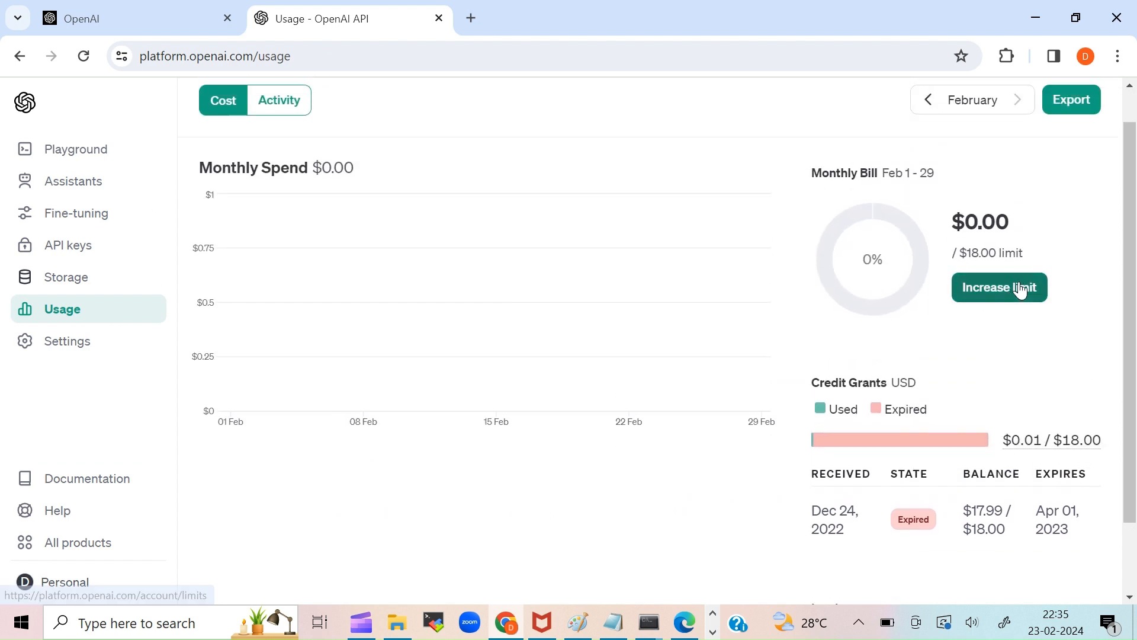
{"action": "mouse_move", "coordinate": [681, 290]}
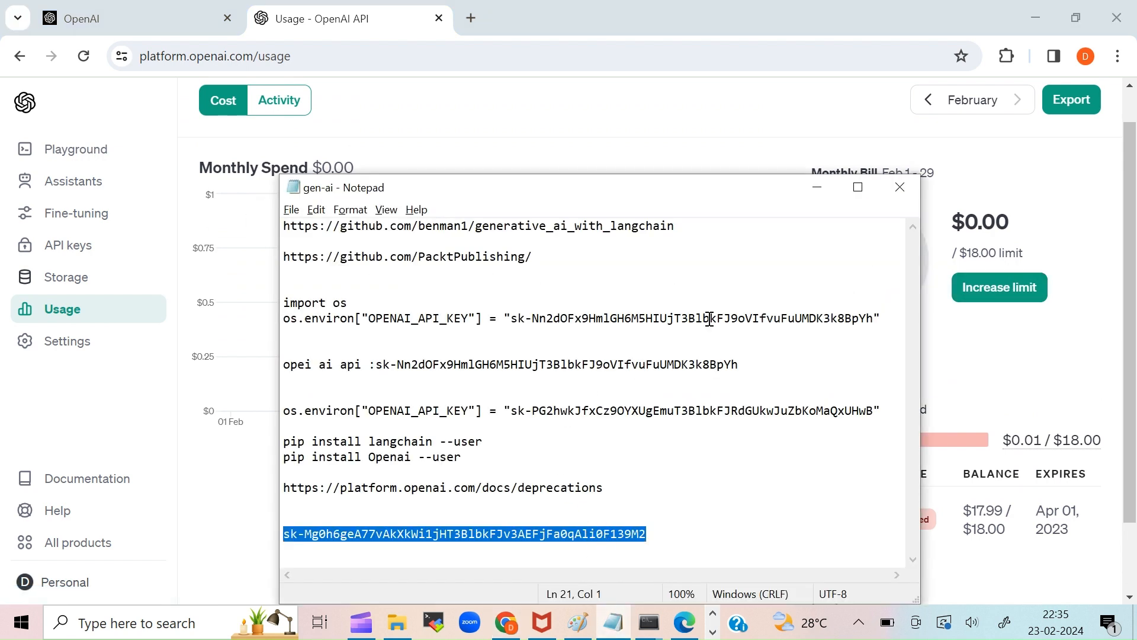
{"action": "left_click", "coordinate": [857, 187]}
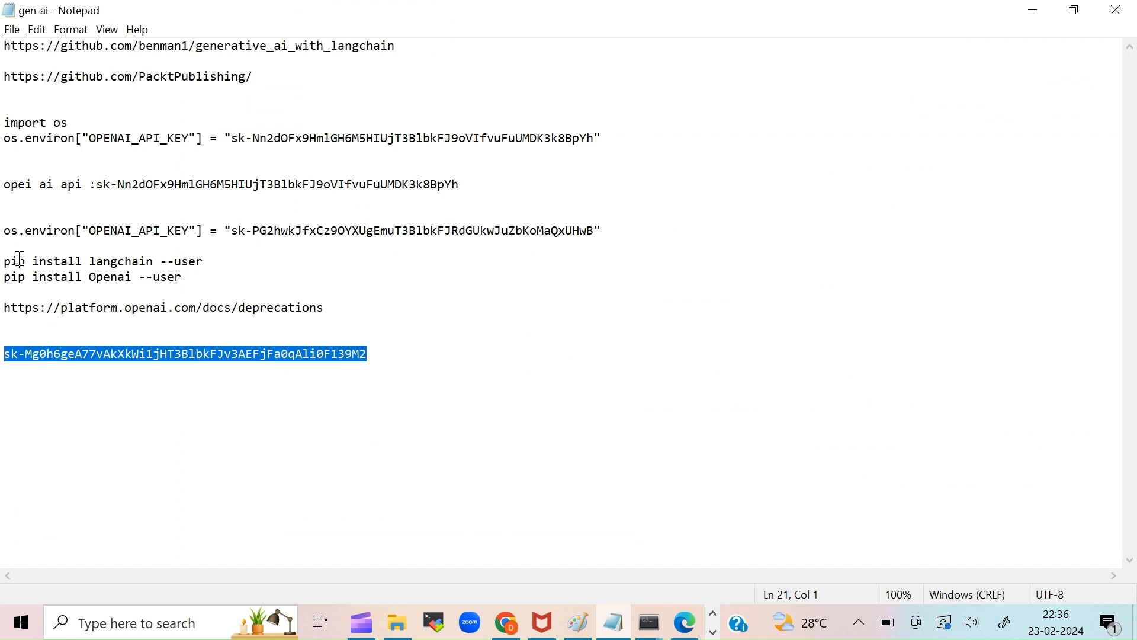
Select part of the pip install langchain line in the notes.
{"action": "double_click", "coordinate": [122, 260]}
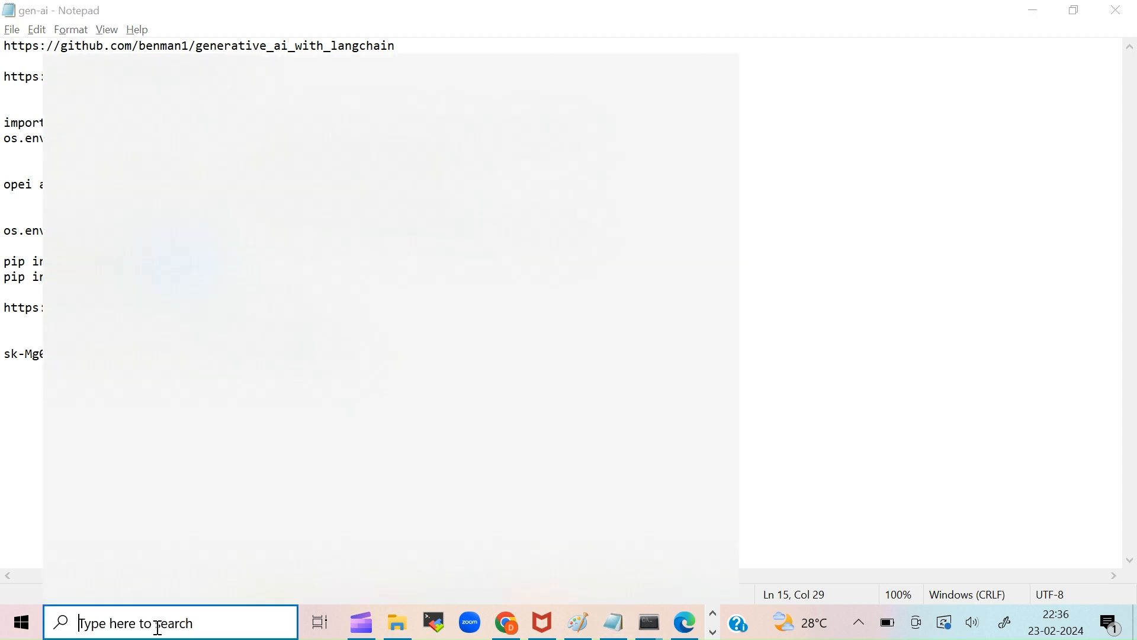
Launch Anaconda Prompt and activate the llm conda environment.
{"action": "type", "text": "anaconda"}
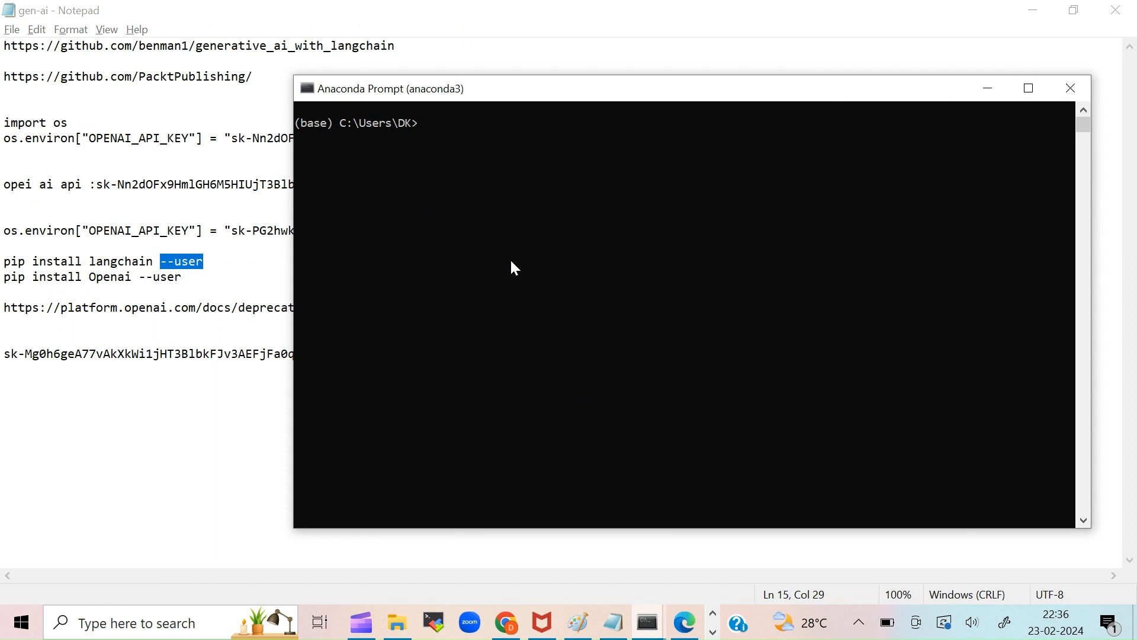
{"action": "type", "text": "conda ac"}
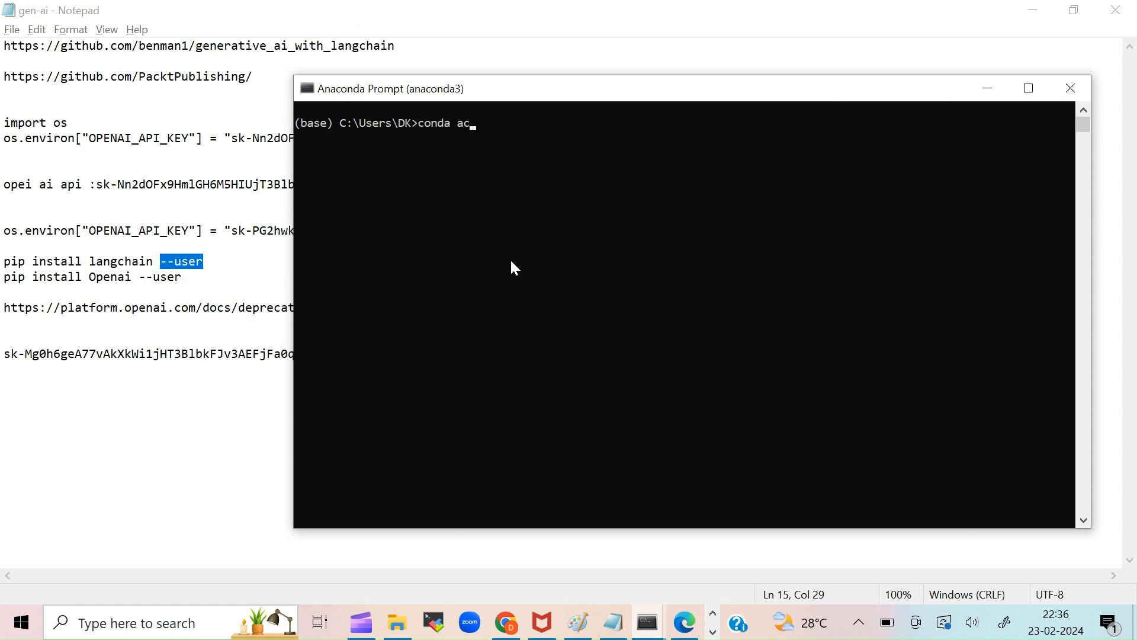
{"action": "type", "text": "tivate"}
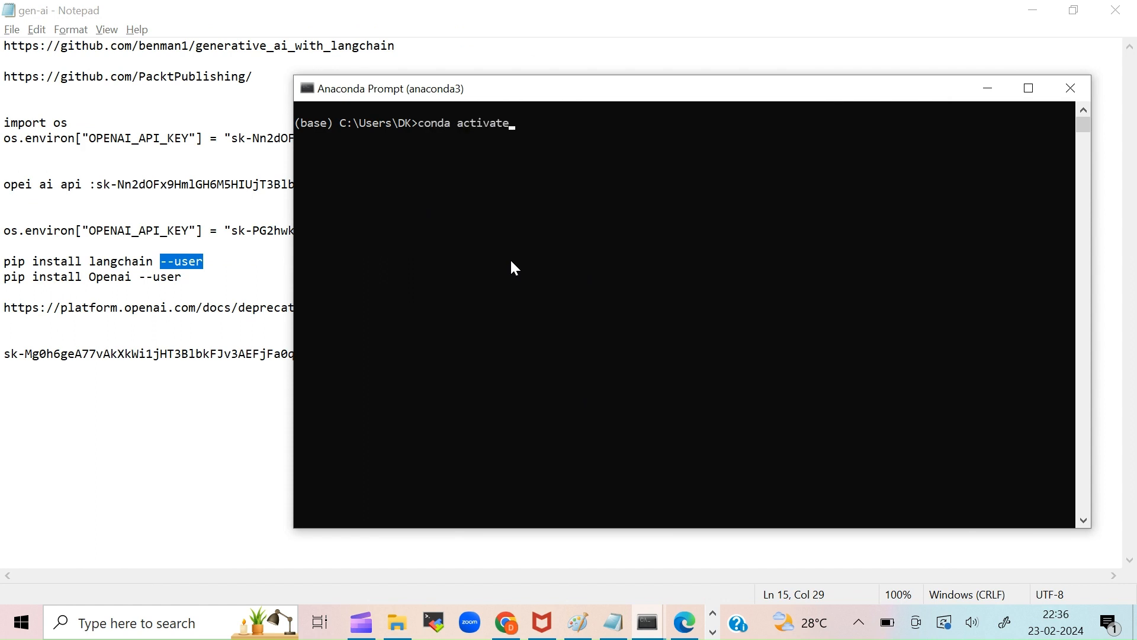
{"action": "type", "text": "llm"}
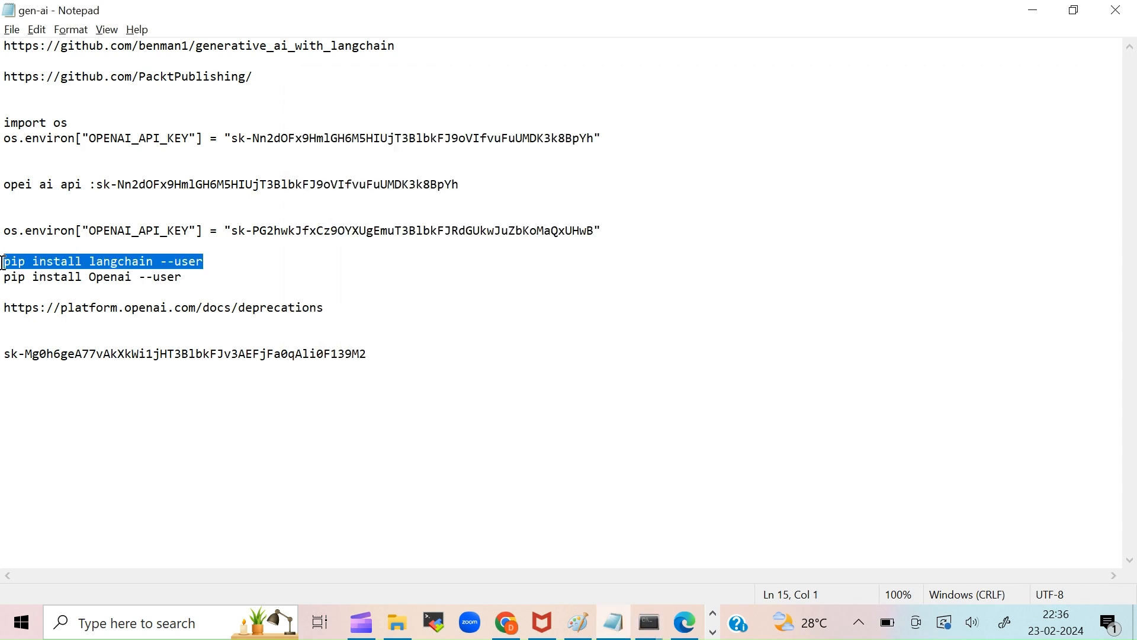
Run pip install langchain --user in the llm environment, then return to the browser.
{"action": "left_click", "coordinate": [647, 622]}
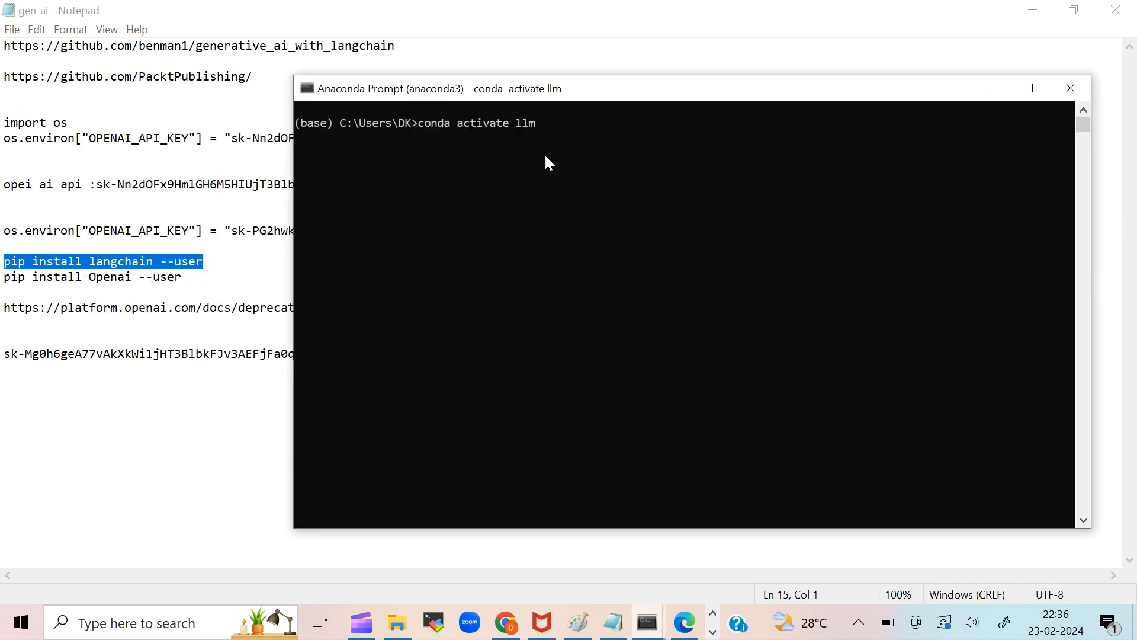
{"action": "type", "text": "pip install langchain --user"}
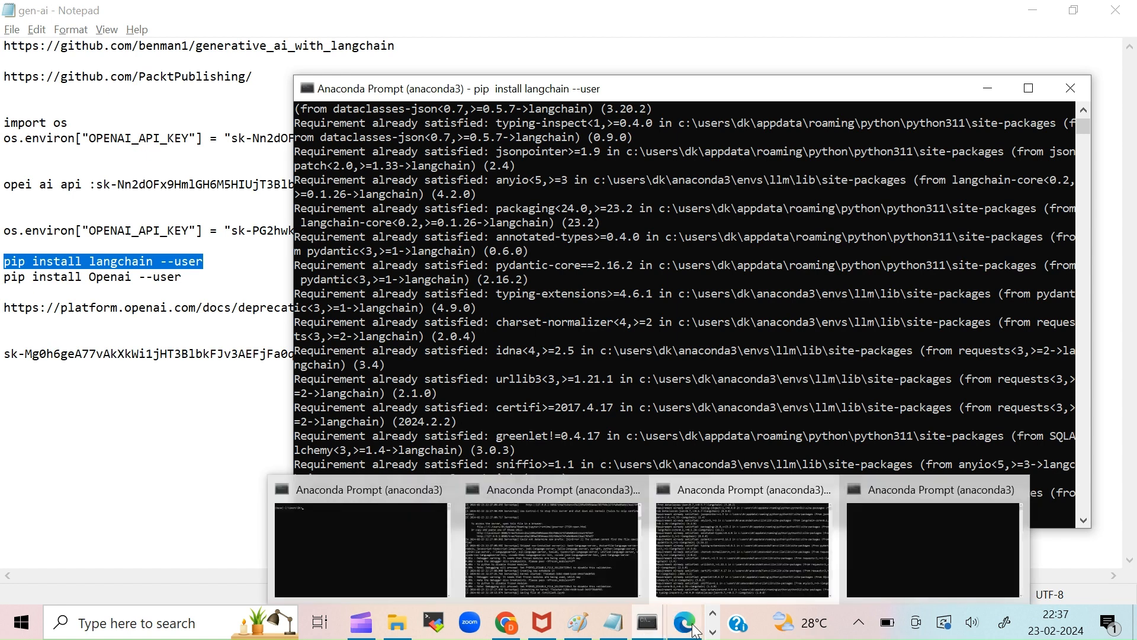
{"action": "left_click", "coordinate": [684, 622]}
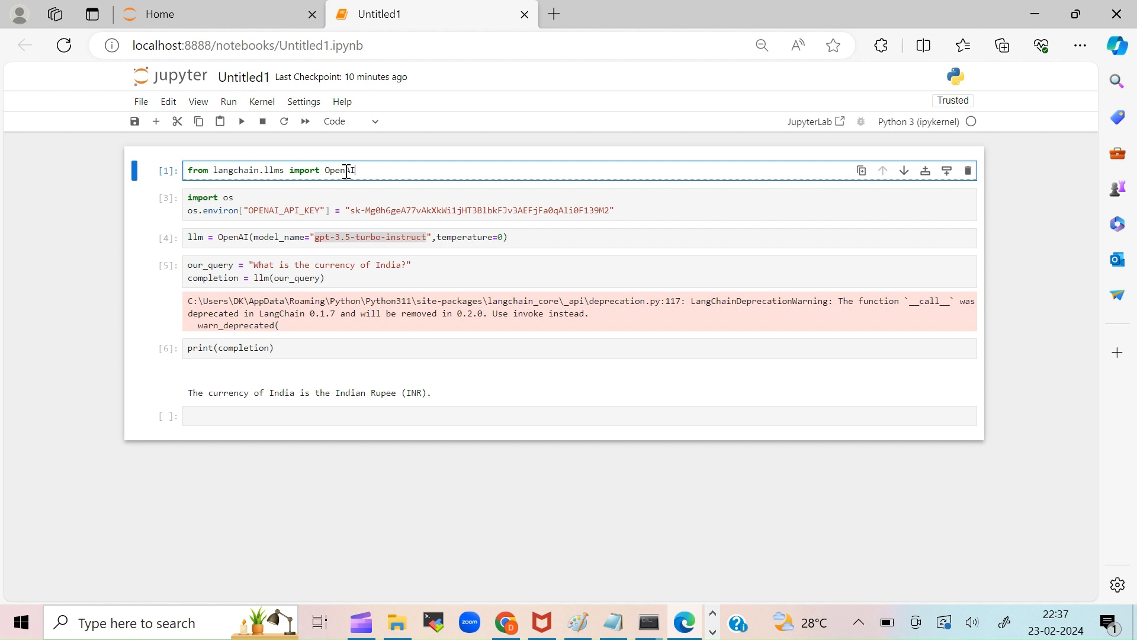
{"action": "mouse_move", "coordinate": [363, 170]}
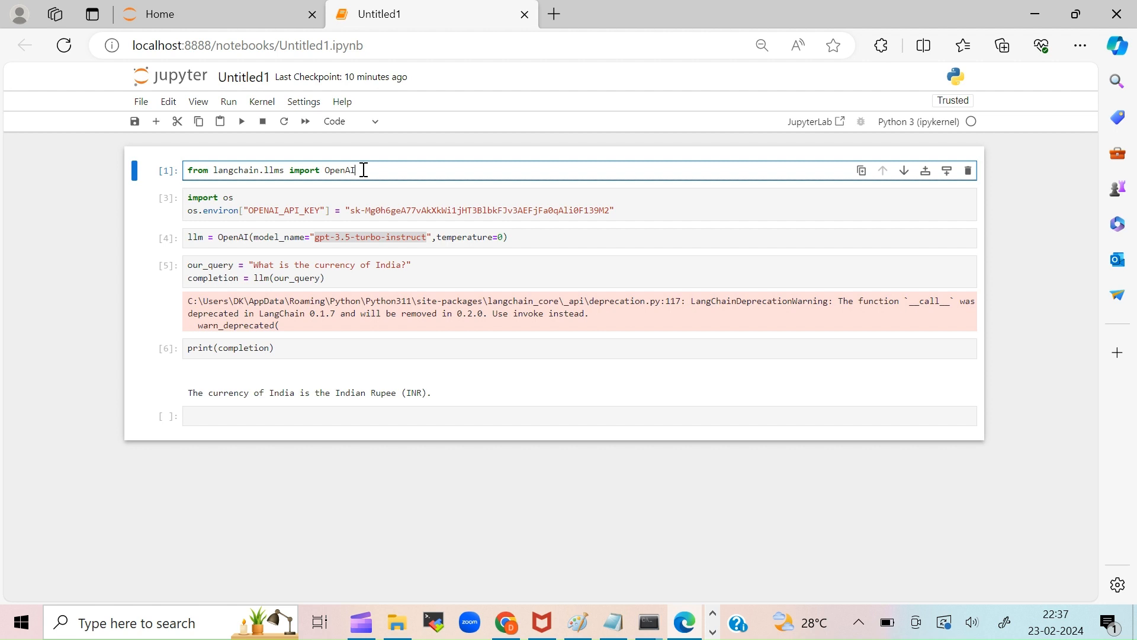
{"action": "mouse_move", "coordinate": [295, 211]}
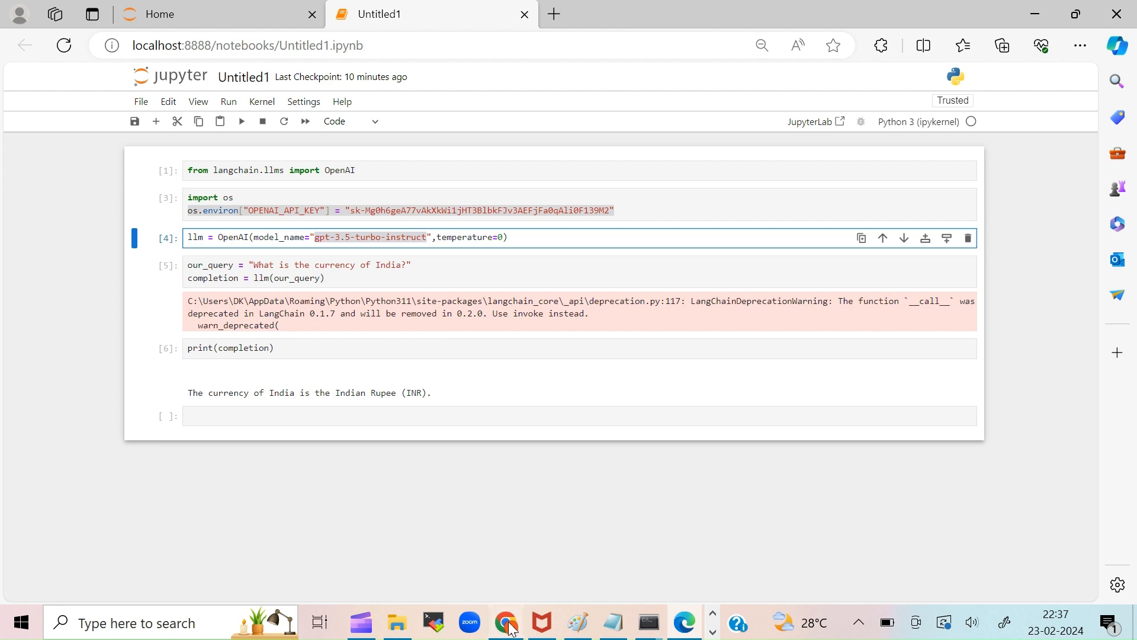
Switch from the Jupyter notebook to the Chrome tab with the OpenAI docs.
{"action": "left_click", "coordinate": [506, 622]}
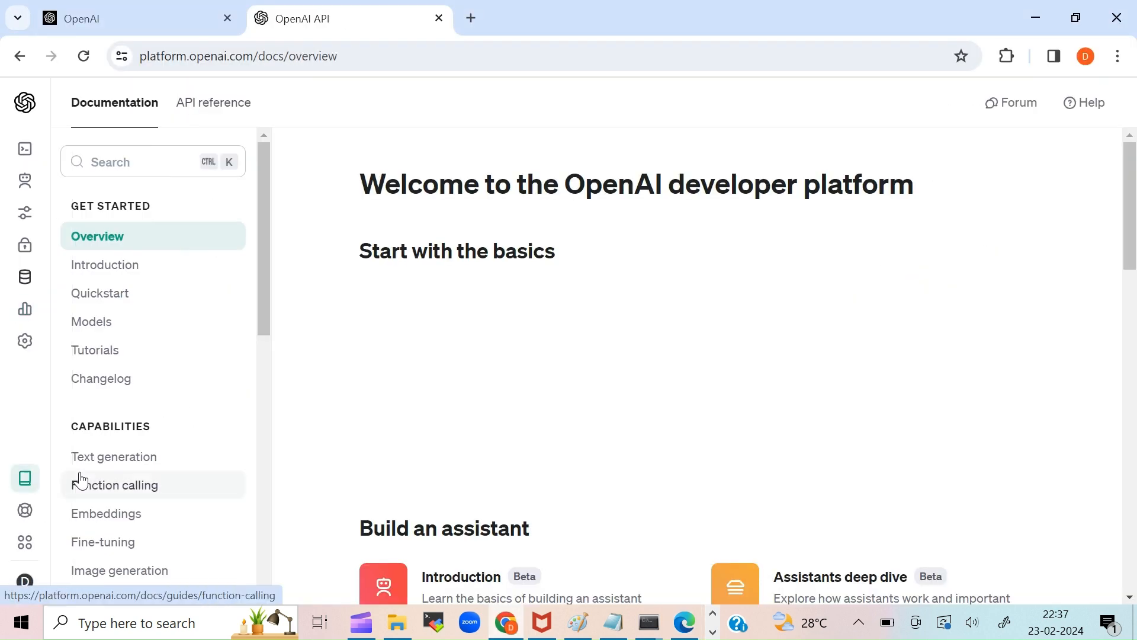
Look up gpt-3.5-turbo-instruct and its token limit in the Models documentation.
{"action": "left_click", "coordinate": [91, 321]}
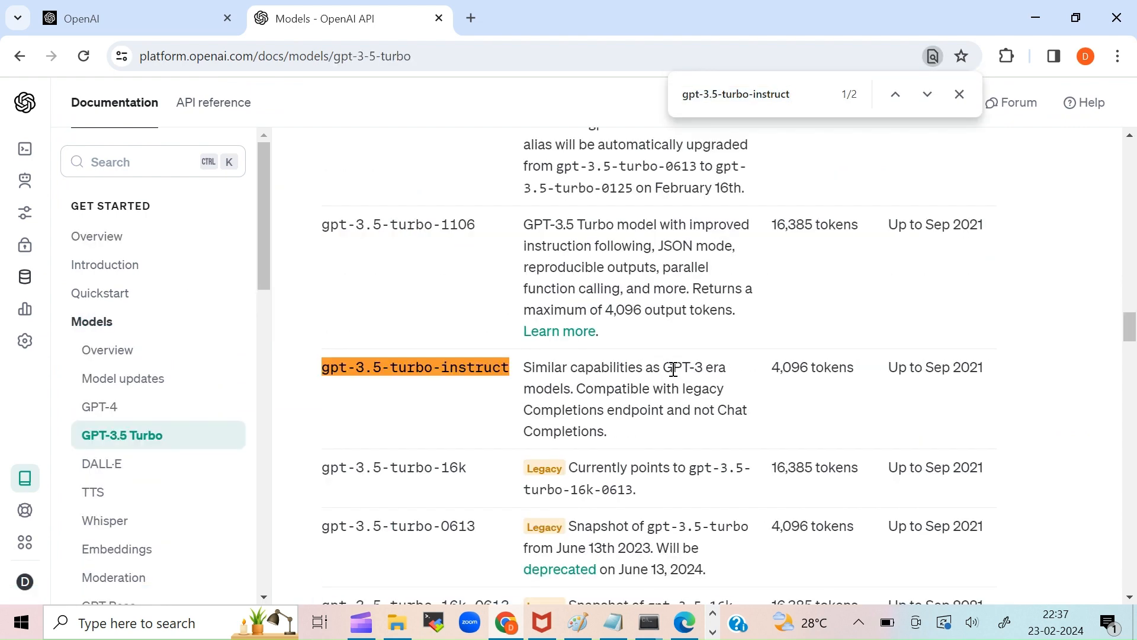
{"action": "mouse_move", "coordinate": [898, 403]}
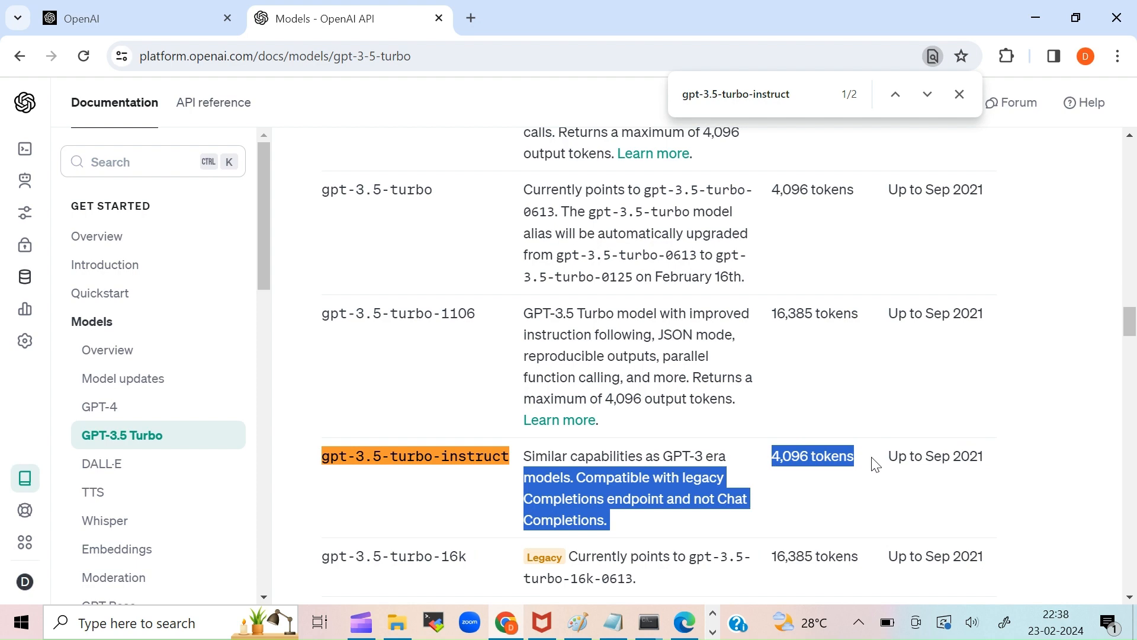
{"action": "mouse_move", "coordinate": [778, 564]}
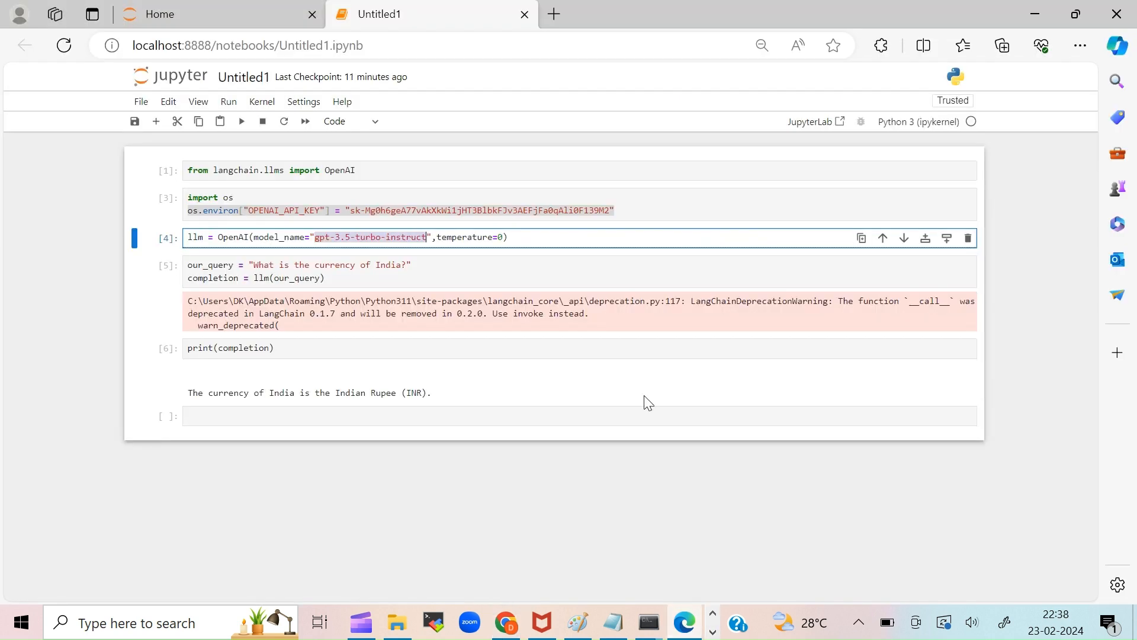
{"action": "mouse_move", "coordinate": [536, 333]}
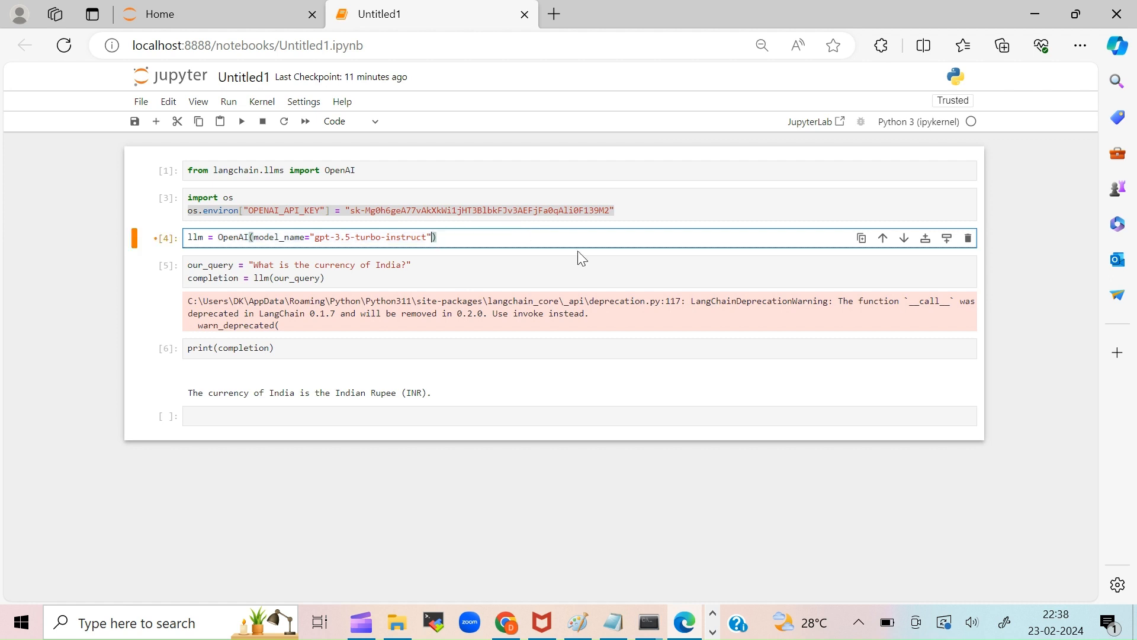
Rerun the OpenAI model cell without temperature=0, getting the Indian rupee answer.
{"action": "left_click", "coordinate": [241, 121]}
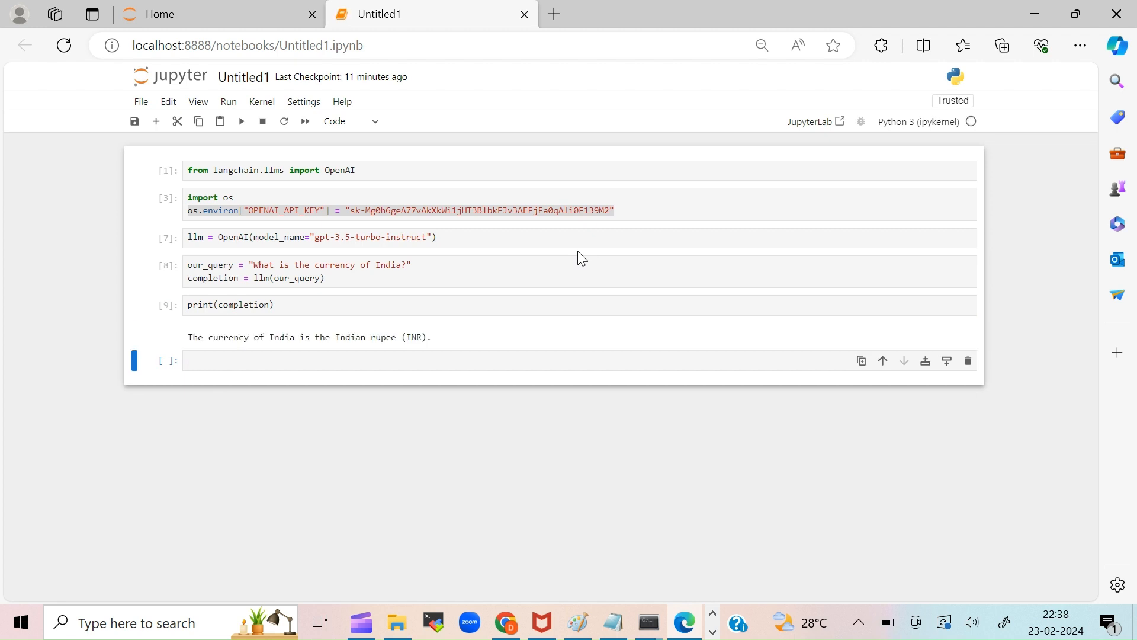
{"action": "mouse_move", "coordinate": [495, 288]}
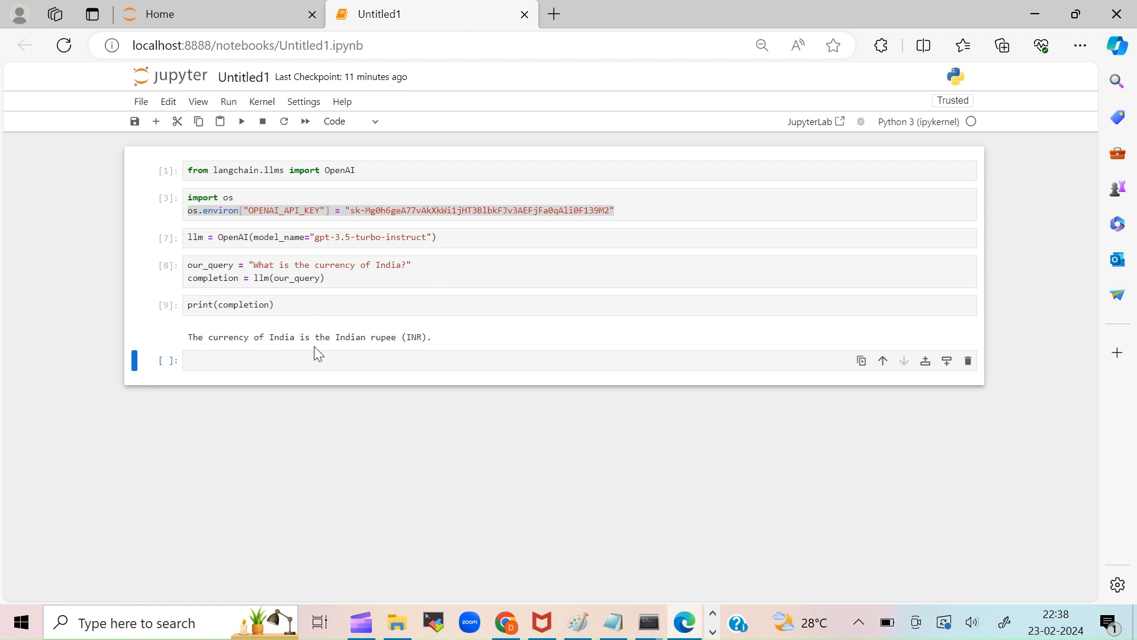
{"action": "mouse_move", "coordinate": [463, 344]}
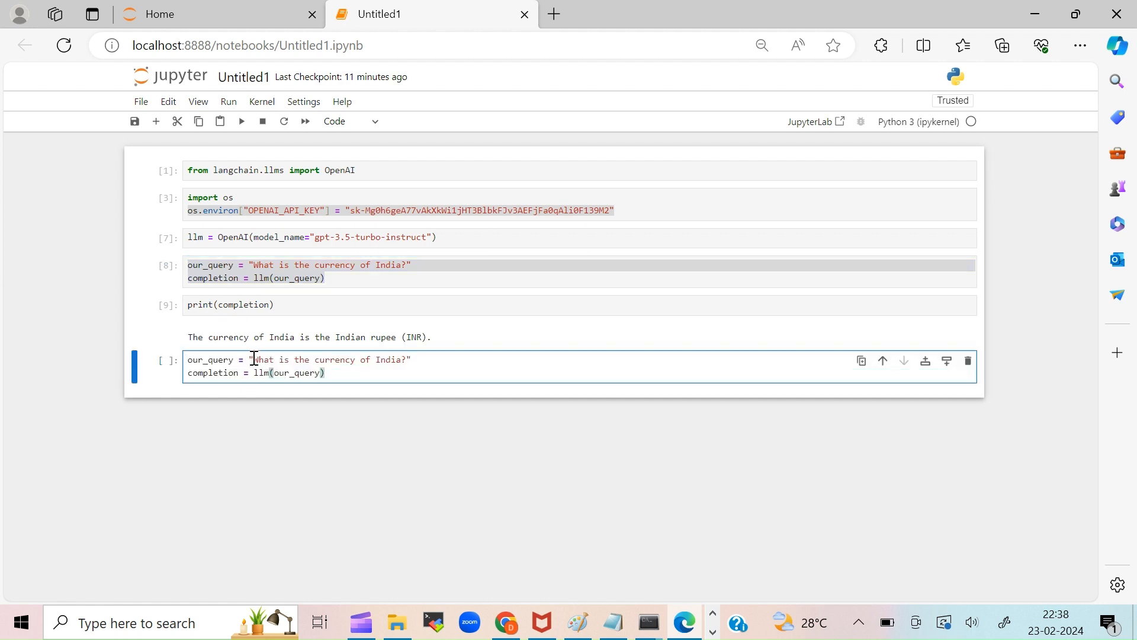
Replace the query with 'Whos is the prime minister of India'.
{"action": "double_click", "coordinate": [331, 360]}
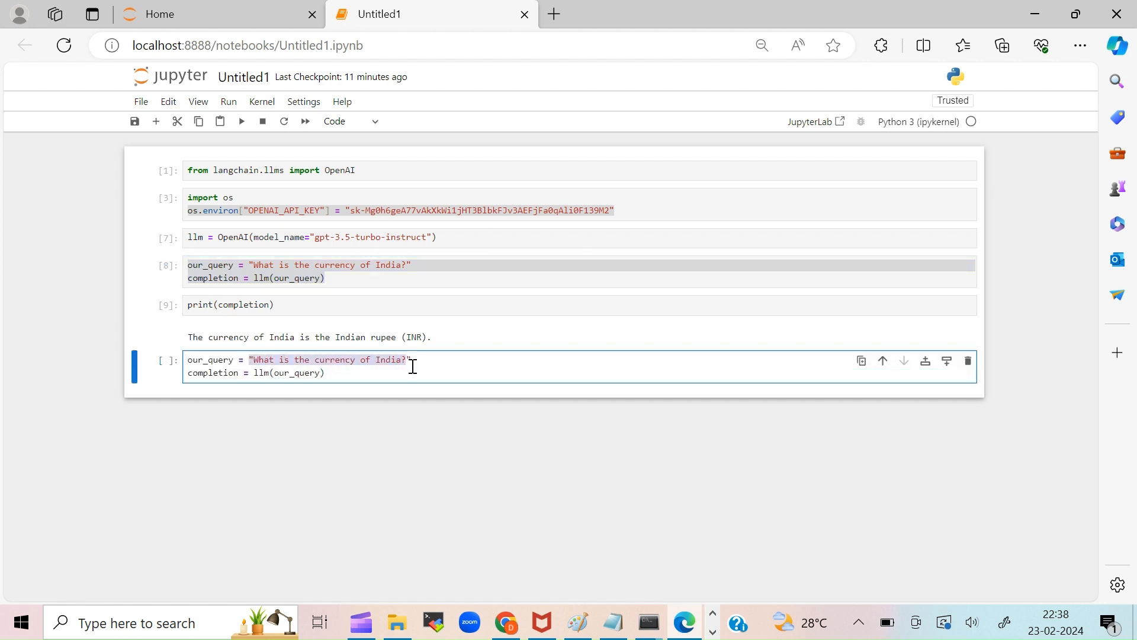
{"action": "type", "text": "W\""}
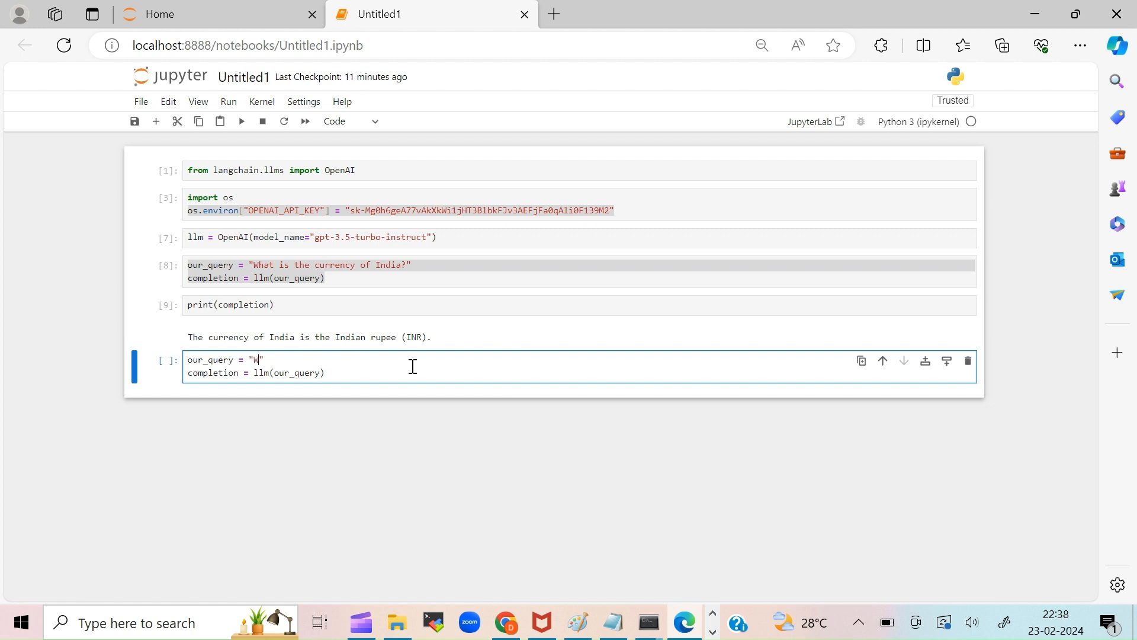
{"action": "type", "text": "hos is"}
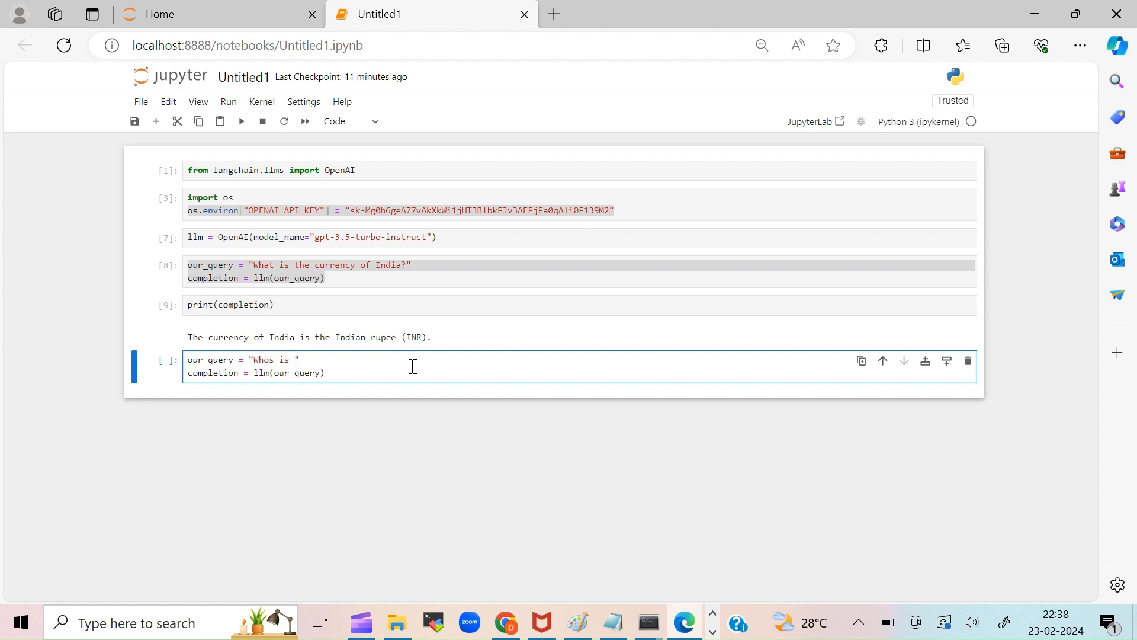
{"action": "type", "text": "the prime min"}
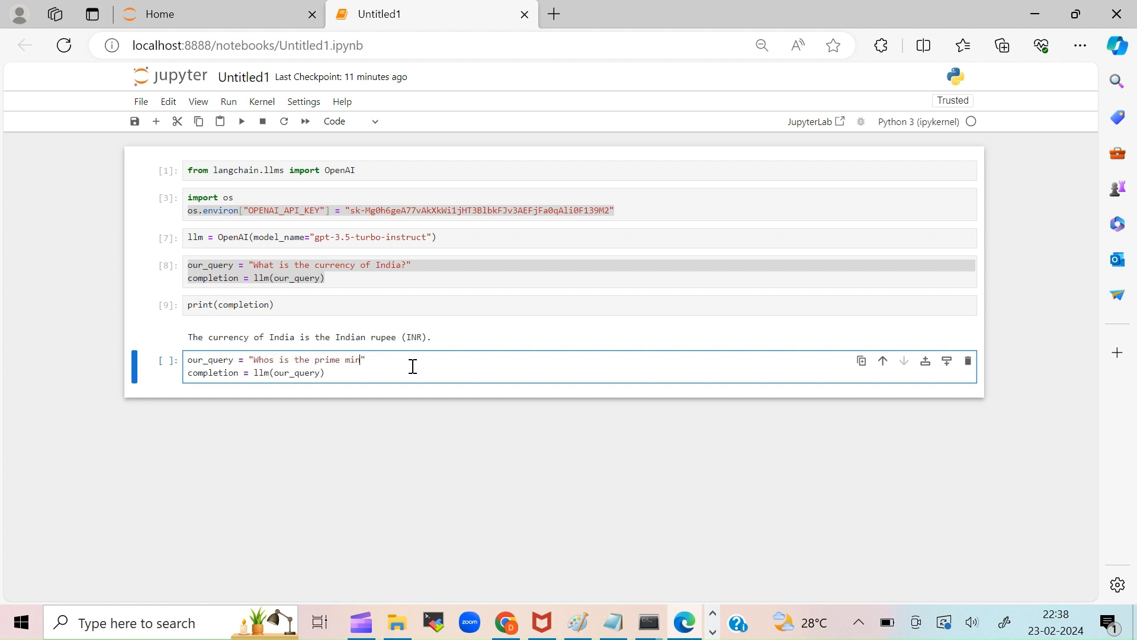
{"action": "type", "text": "ister of India"}
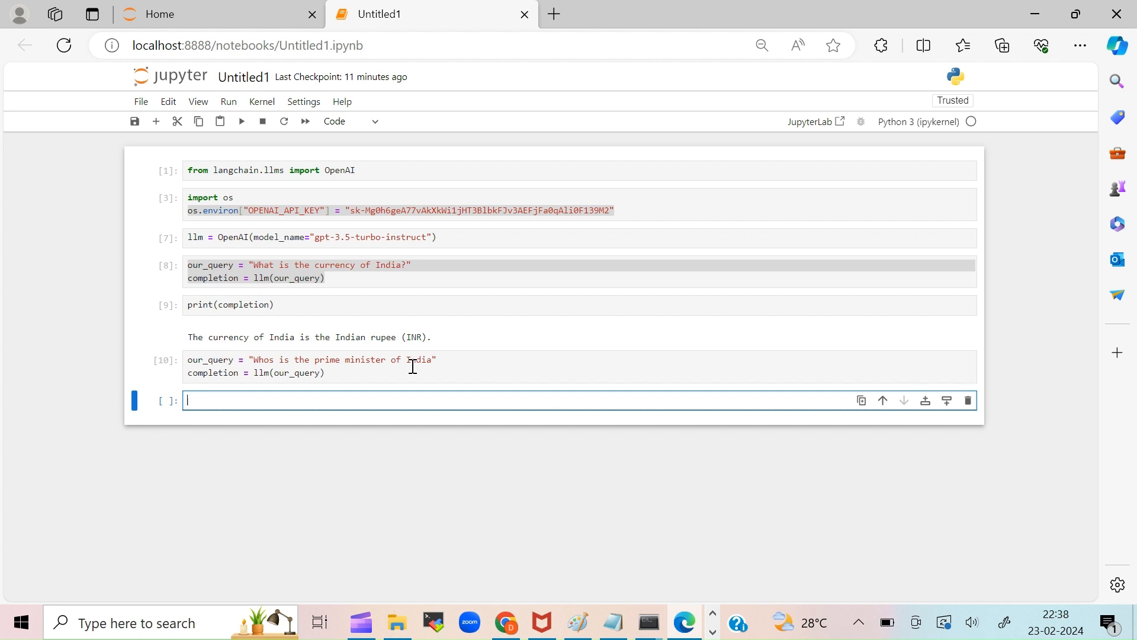
Run the question and print the completion, answering Narendra Modi as of 2021.
{"action": "left_click", "coordinate": [230, 304]}
{"action": "type", "text": "print(completion)"}
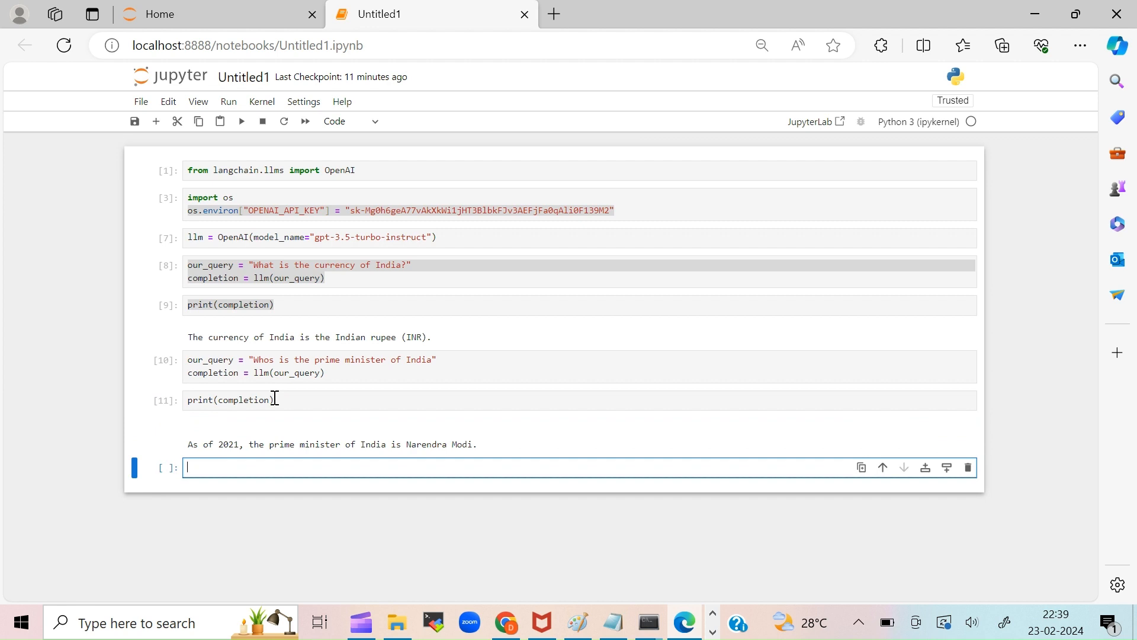
{"action": "mouse_move", "coordinate": [474, 441]}
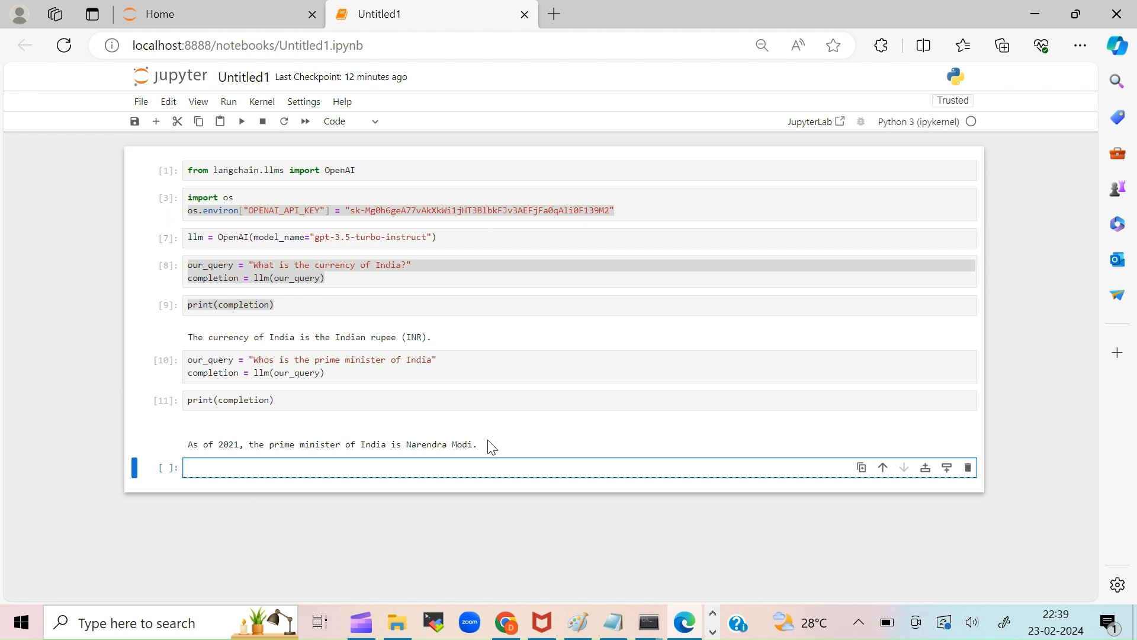
{"action": "left_click", "coordinate": [291, 466]}
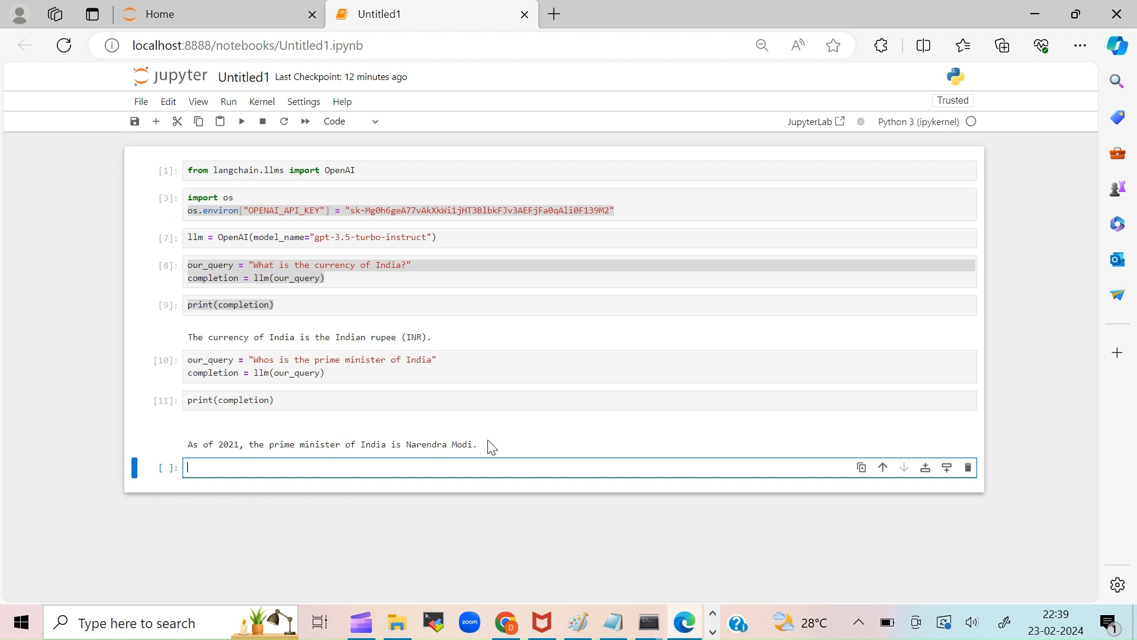